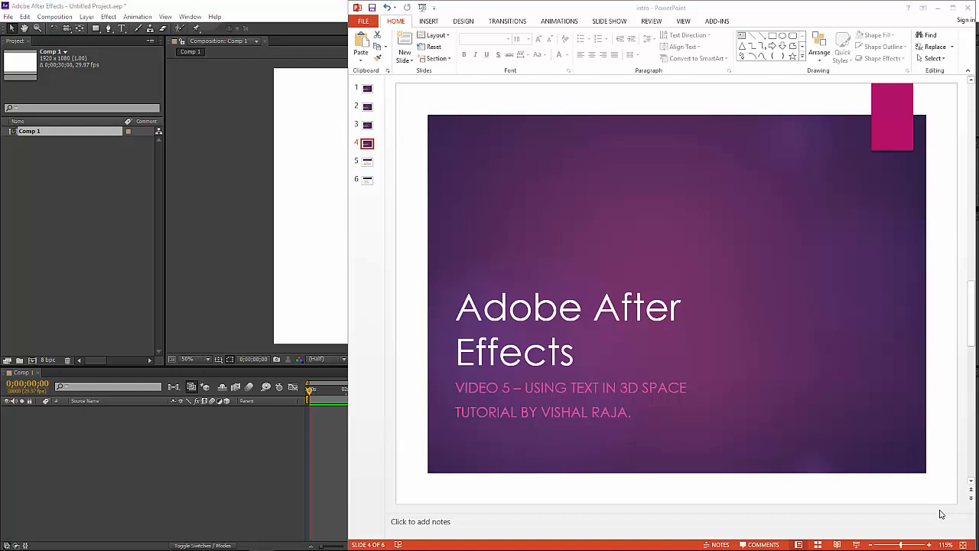
mouse_move(245, 247)
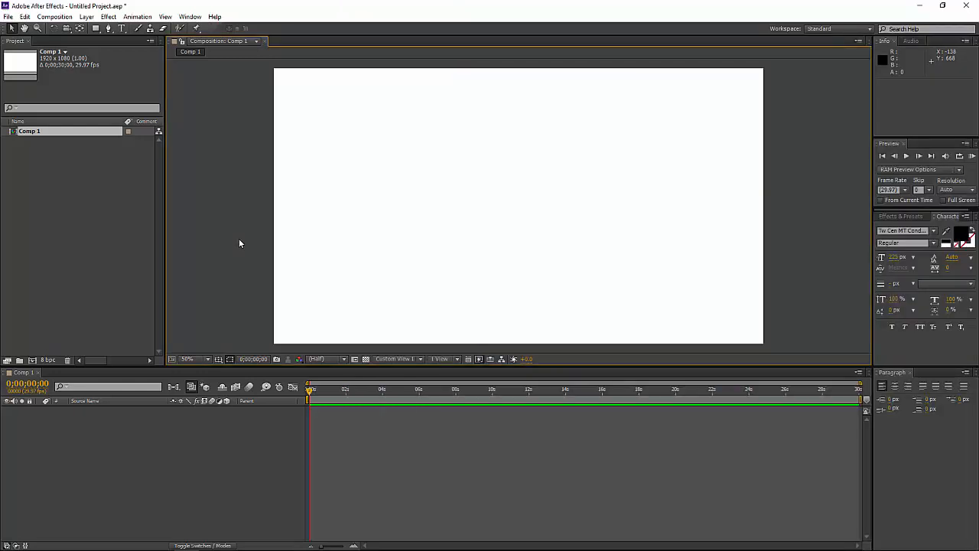
mouse_move(385, 290)
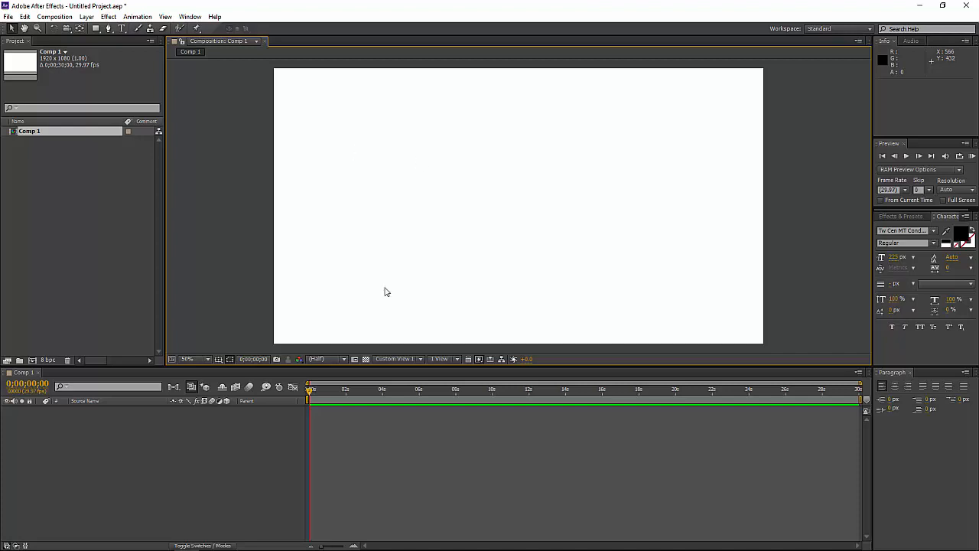
mouse_move(858, 394)
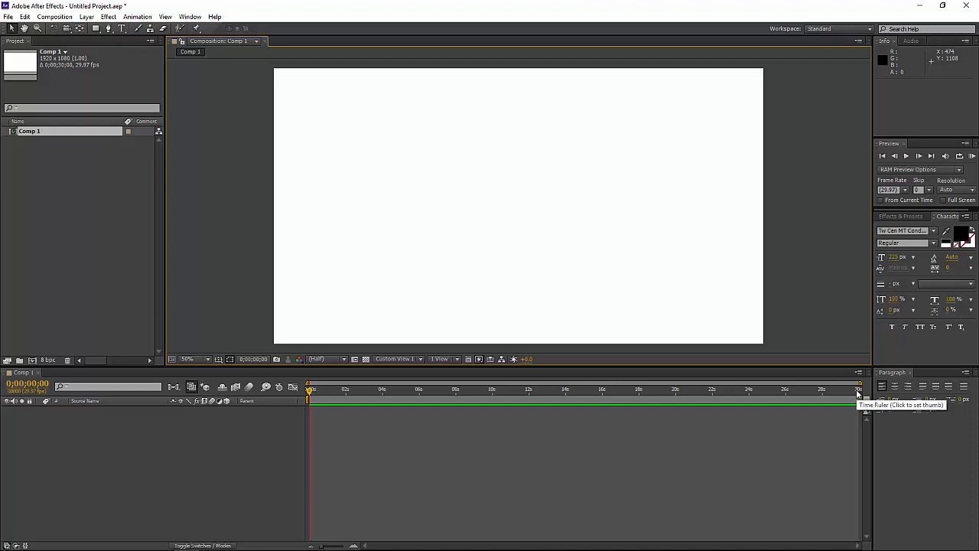
mouse_move(340, 169)
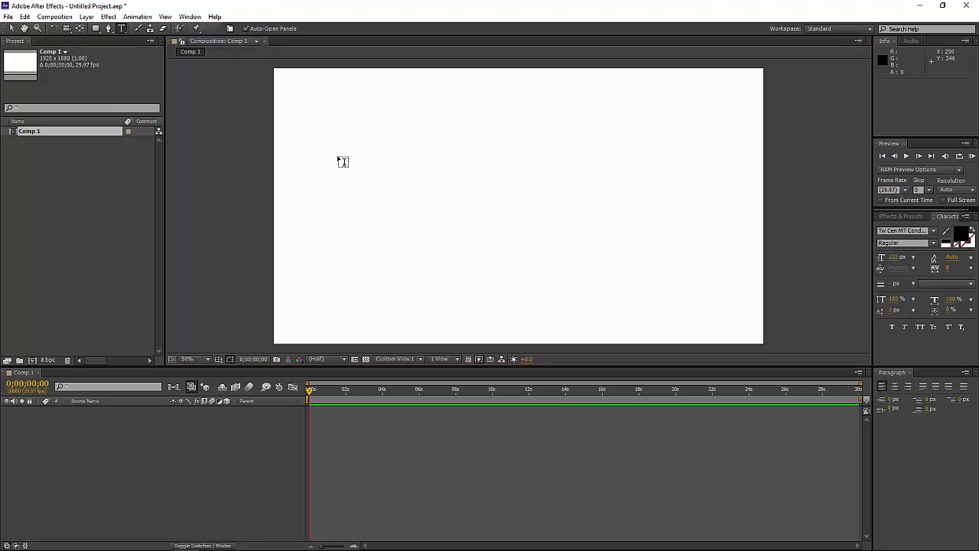
- Create a new text layer in the composition reading '3D SPACE'
click(337, 162)
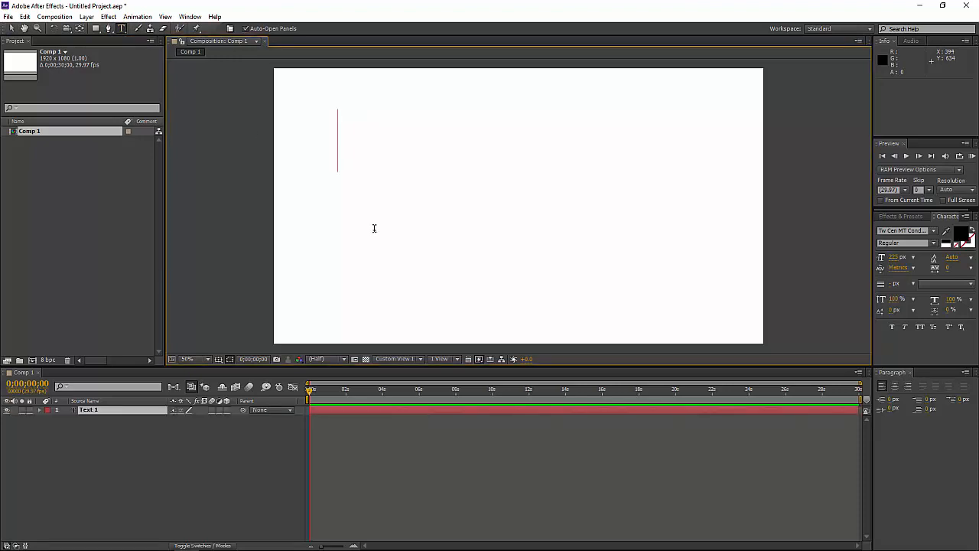
text(3D SPAC)
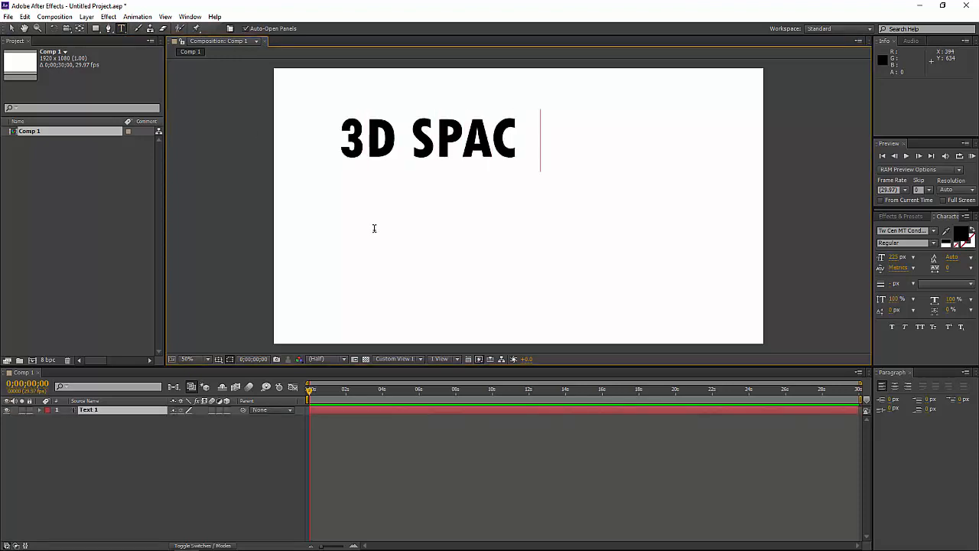
text(E)
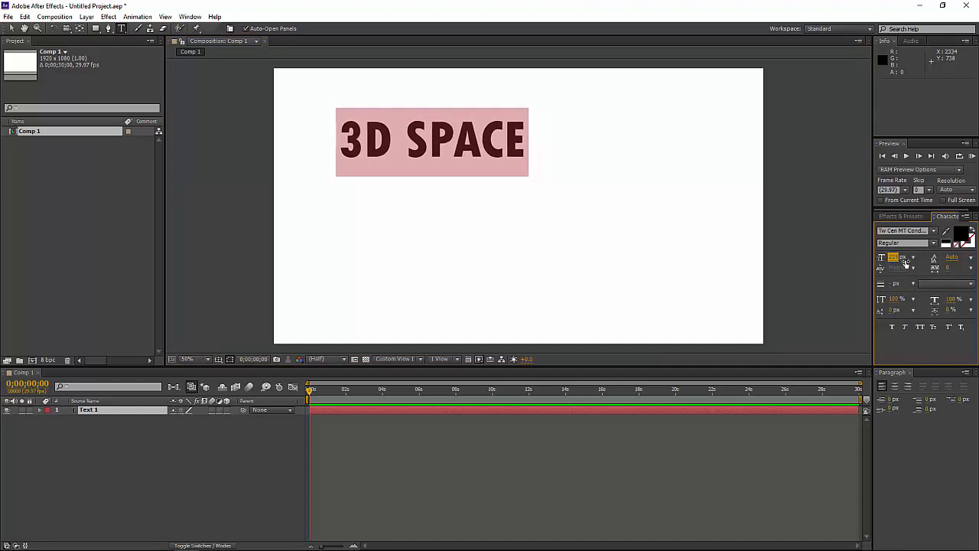
- Set the '3D SPACE' text fill colour to red via the Character panel swatch
click(961, 236)
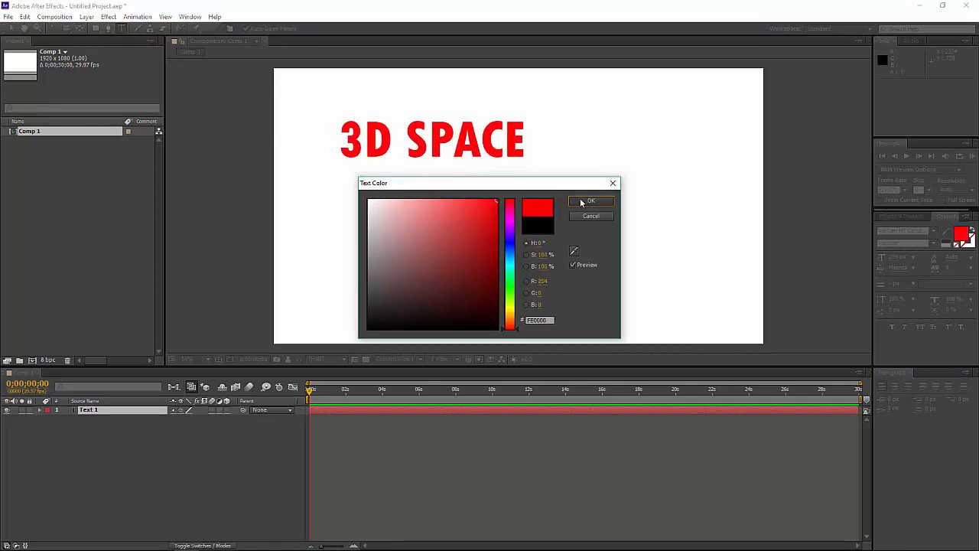
click(590, 200)
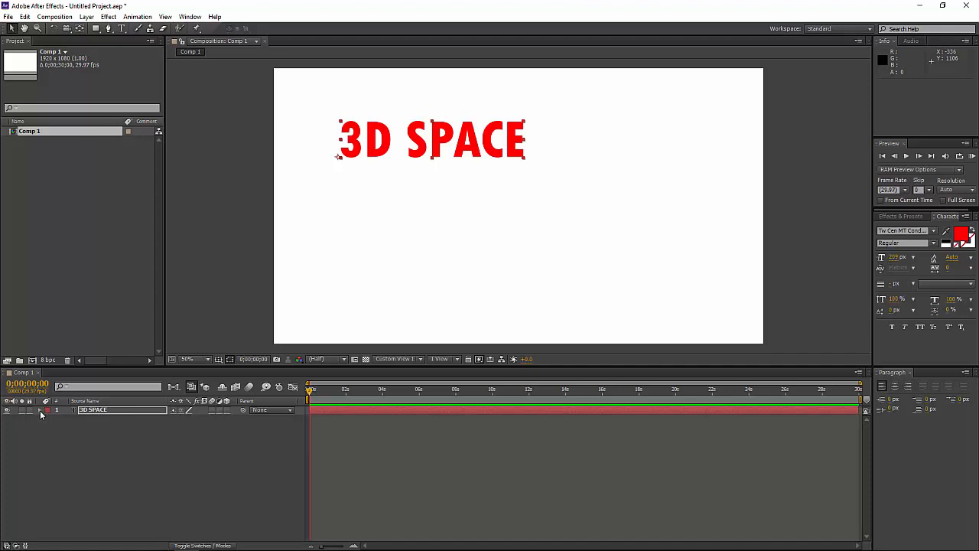
- Twirl open the 3D SPACE layer and its Transform group in the timeline
click(40, 410)
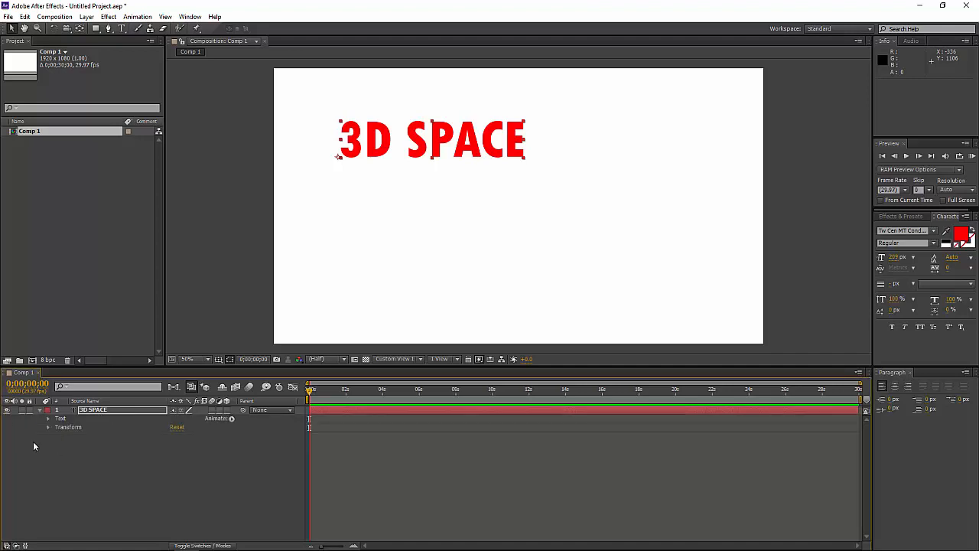
click(49, 427)
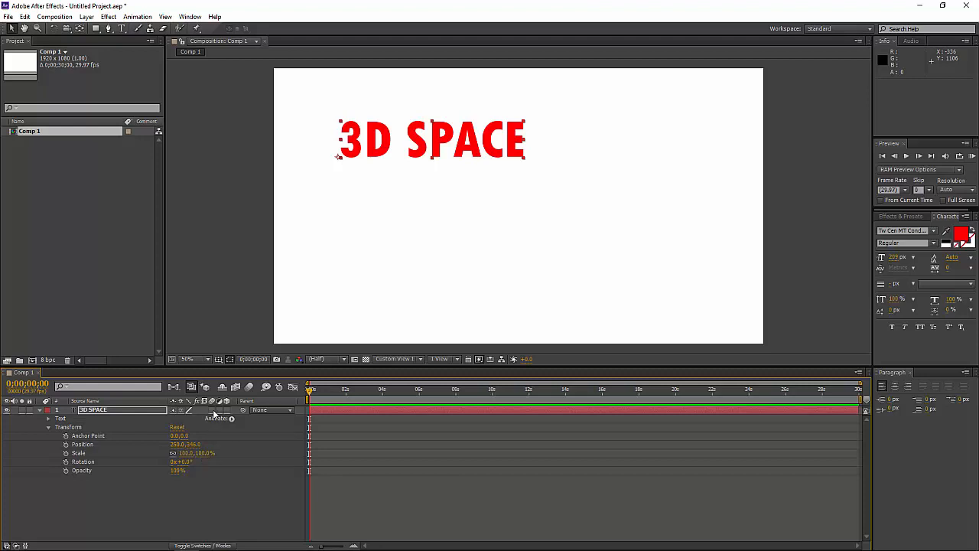
mouse_move(227, 413)
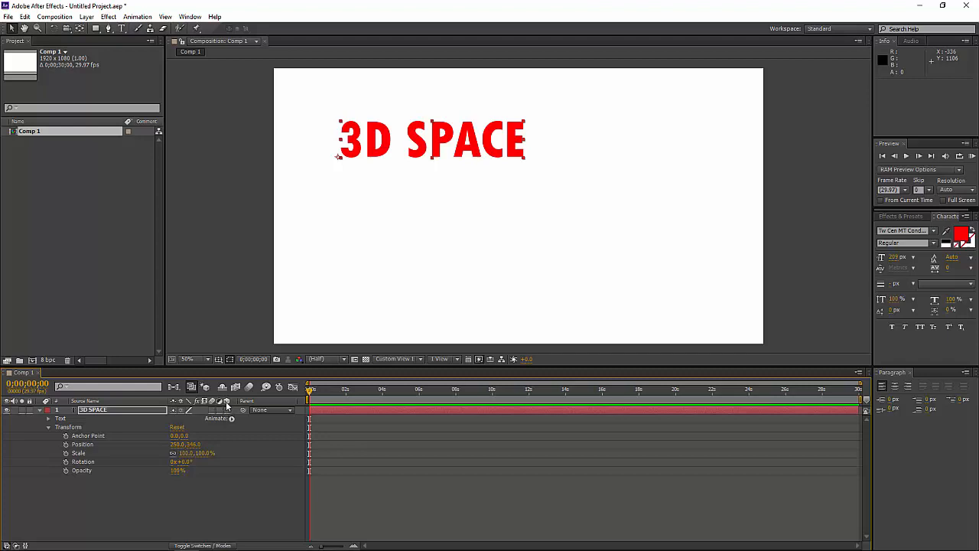
mouse_move(226, 402)
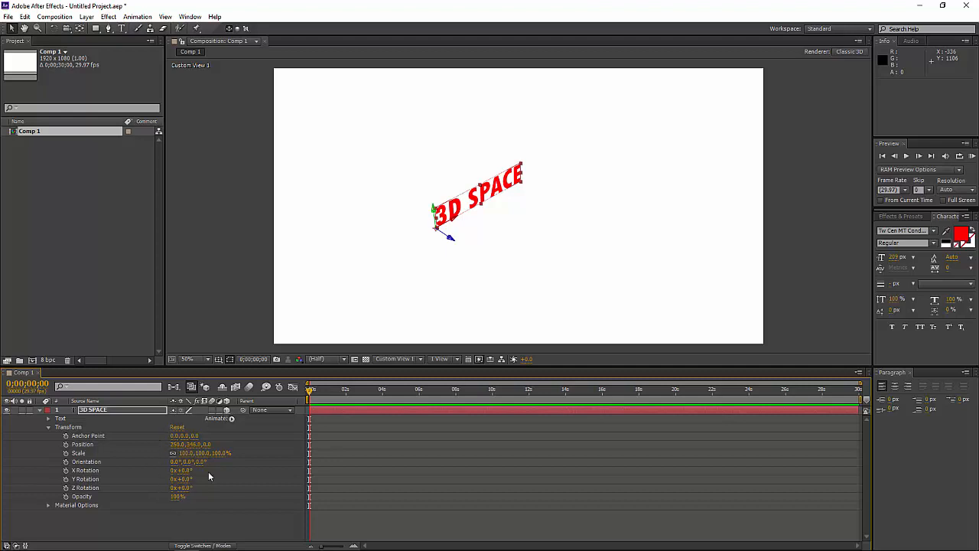
mouse_move(427, 340)
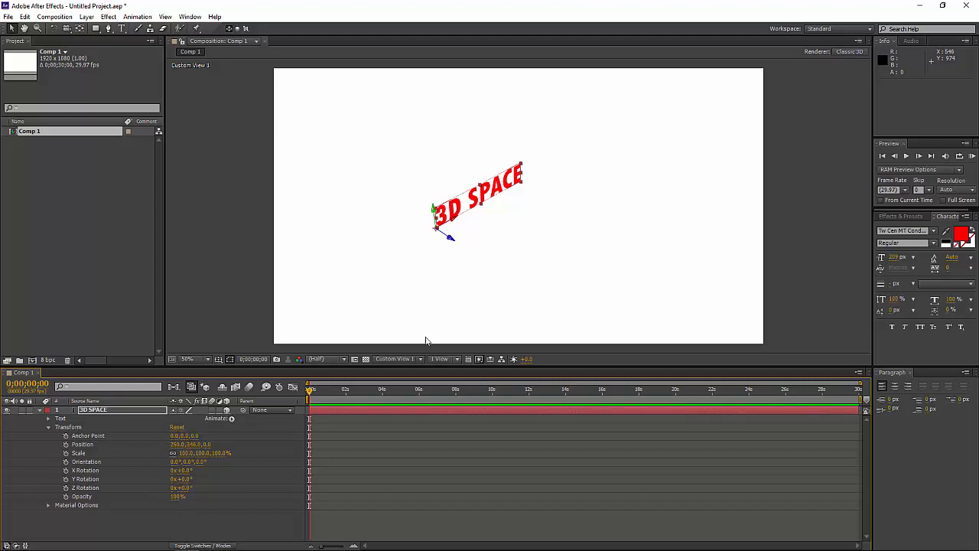
mouse_move(421, 358)
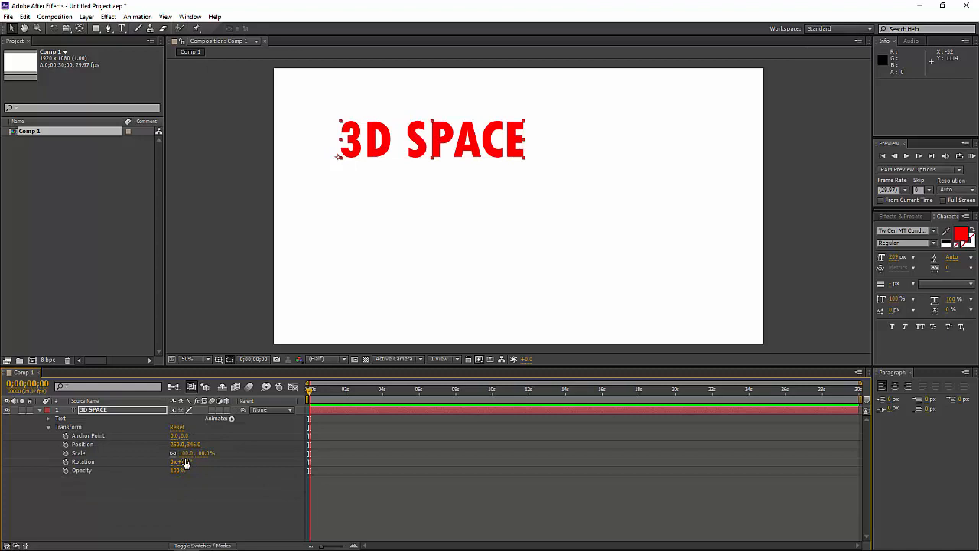
mouse_move(214, 457)
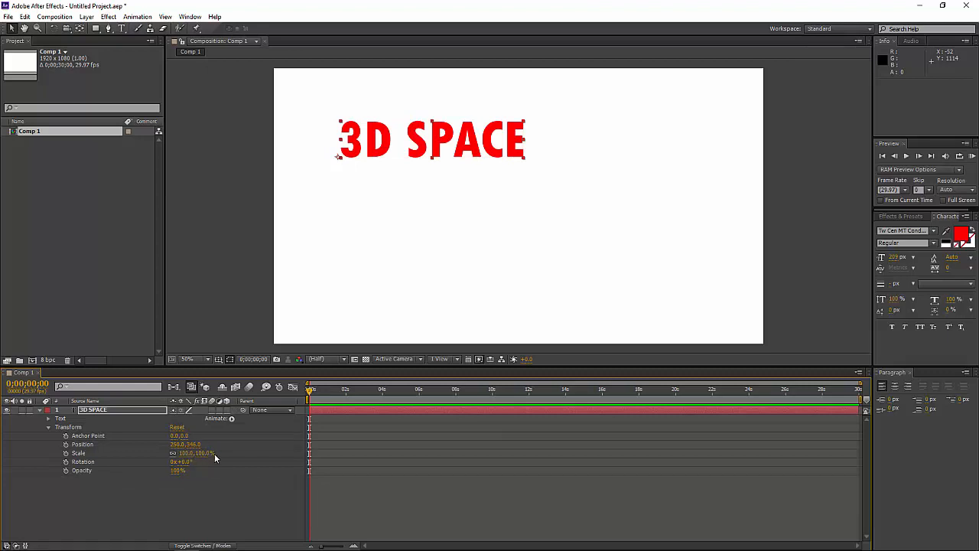
mouse_move(228, 413)
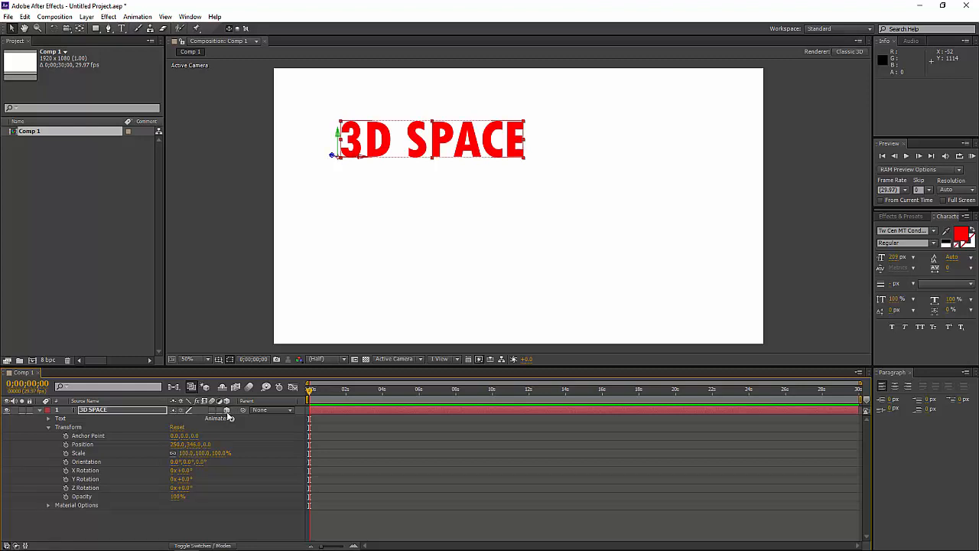
mouse_move(205, 468)
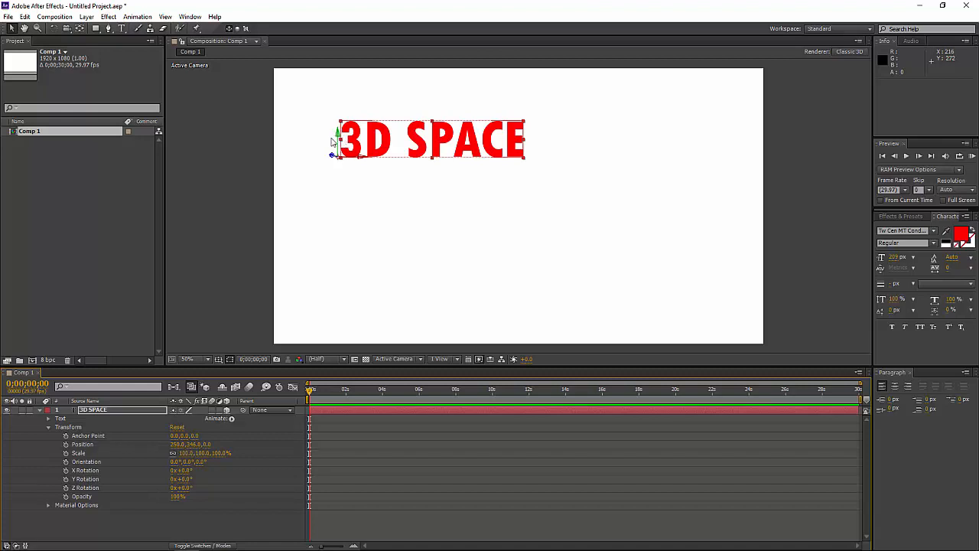
mouse_move(360, 161)
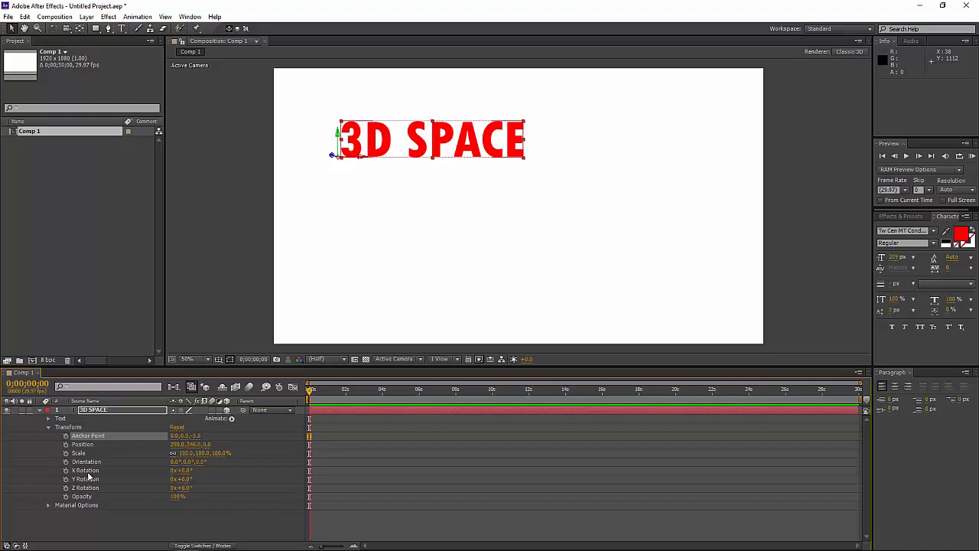
mouse_move(40, 501)
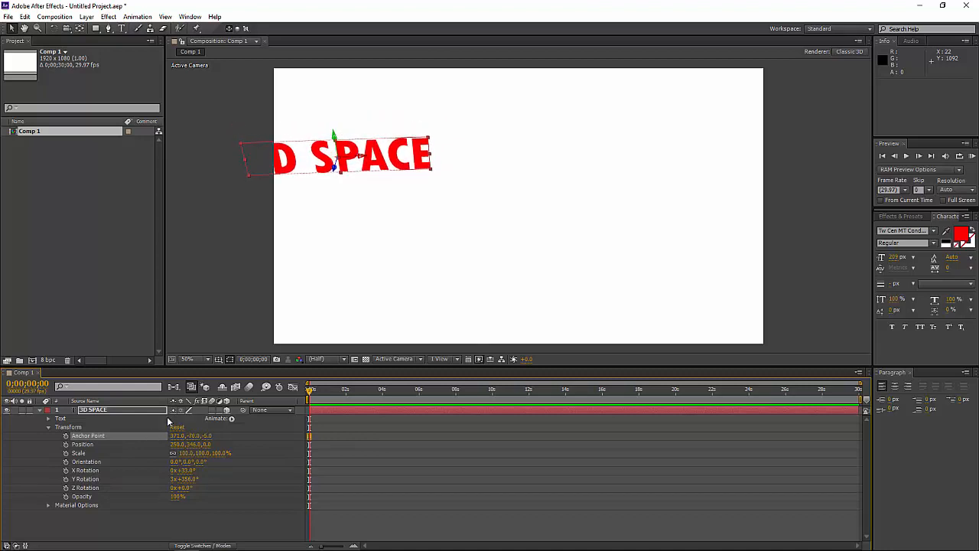
- Drag the 3D SPACE text to a new position within the composition frame
drag(336, 156, 505, 187)
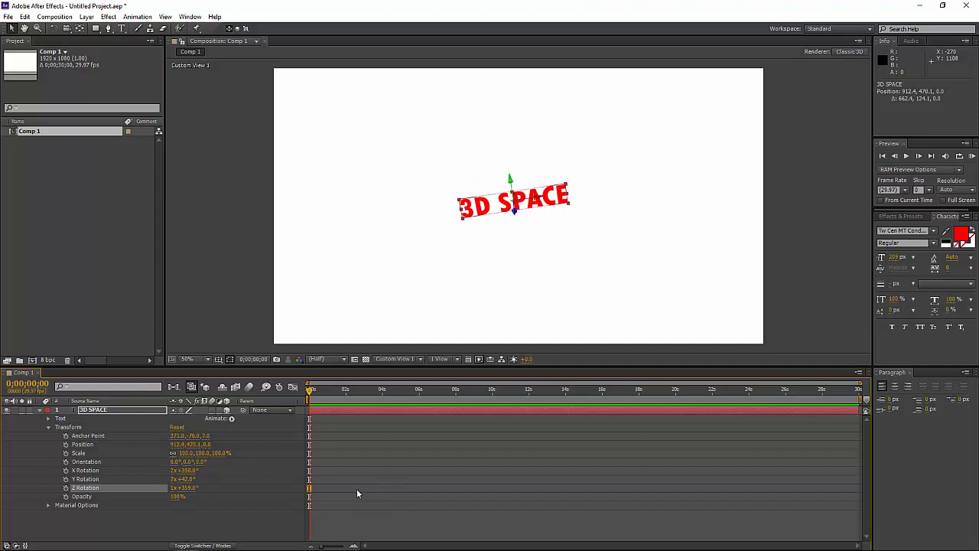
mouse_move(355, 494)
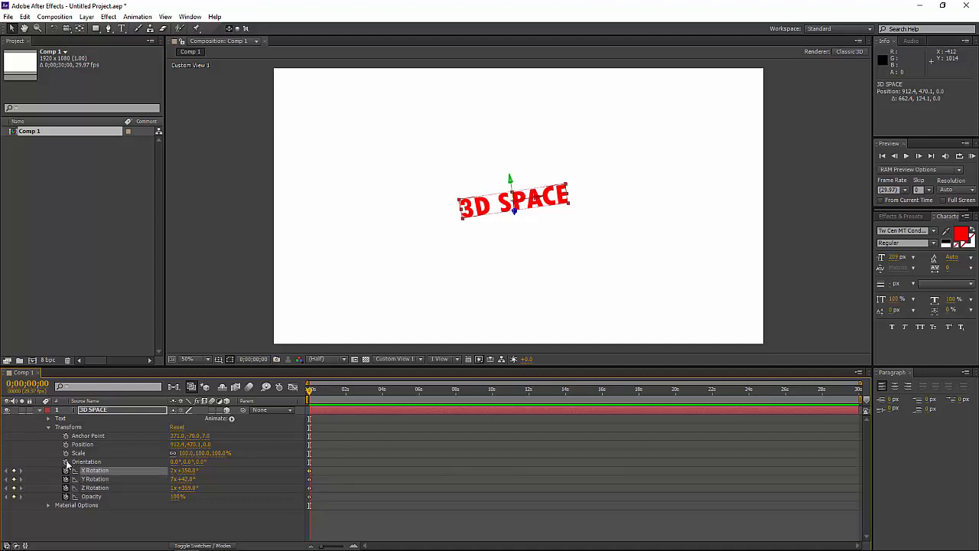
- Enable keyframing on the text's rotation values at frame 0
click(66, 462)
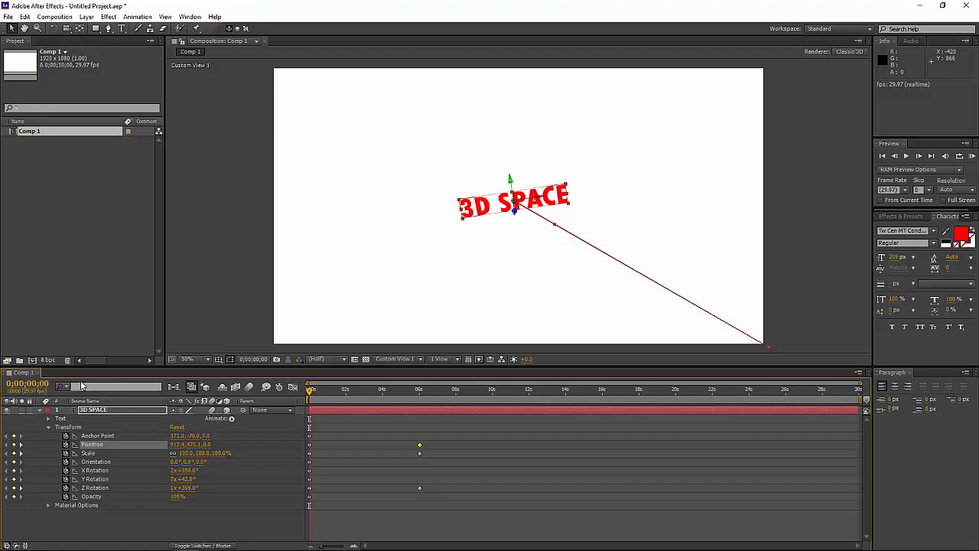
mouse_move(249, 388)
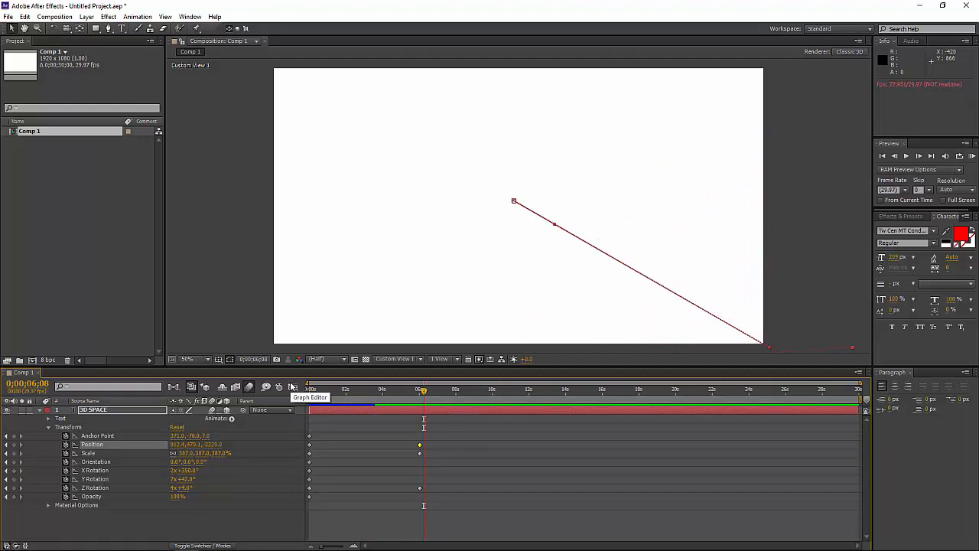
mouse_move(346, 398)
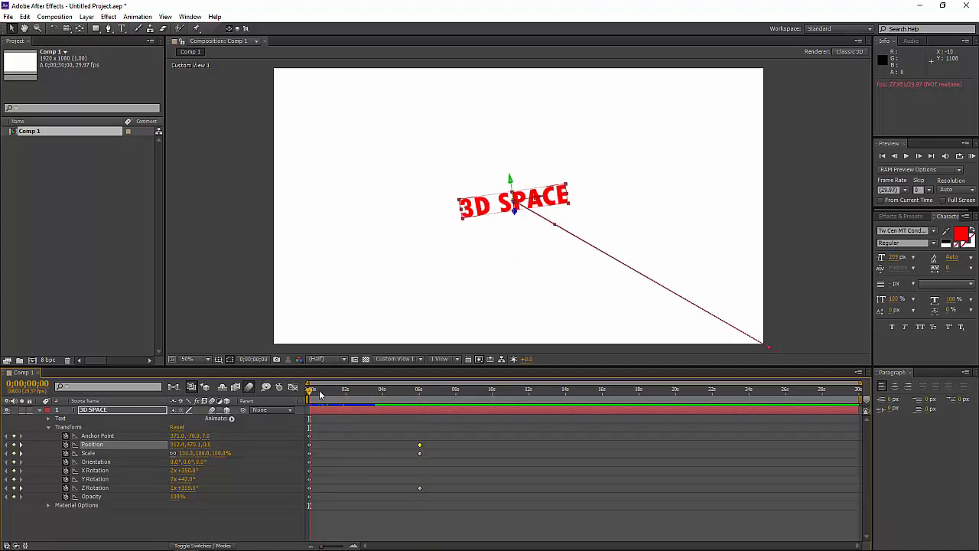
- Move the playhead back to the start of the animation
click(395, 358)
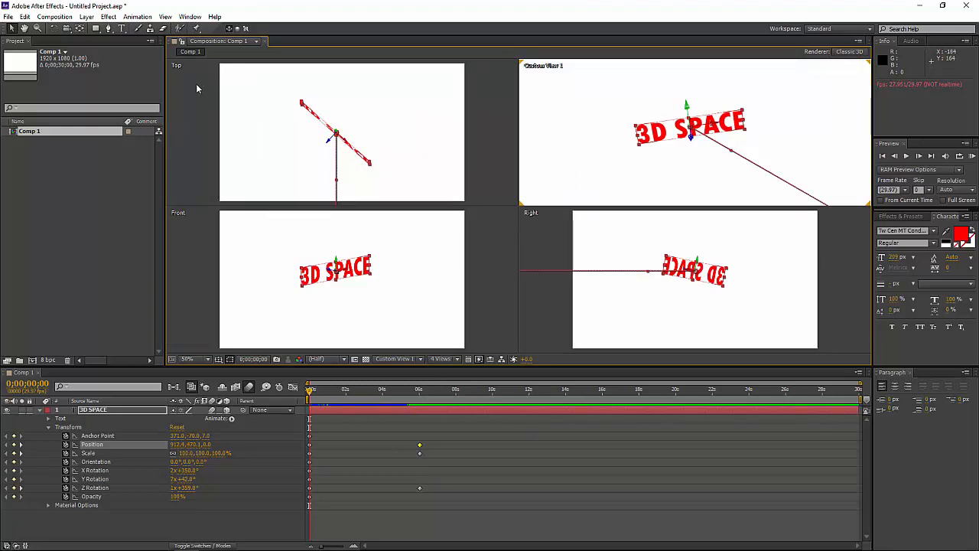
mouse_move(427, 346)
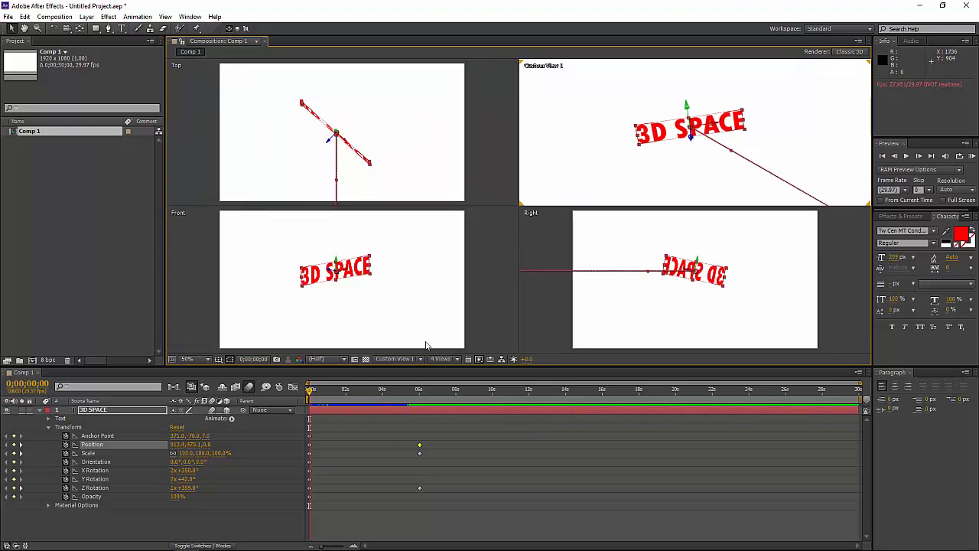